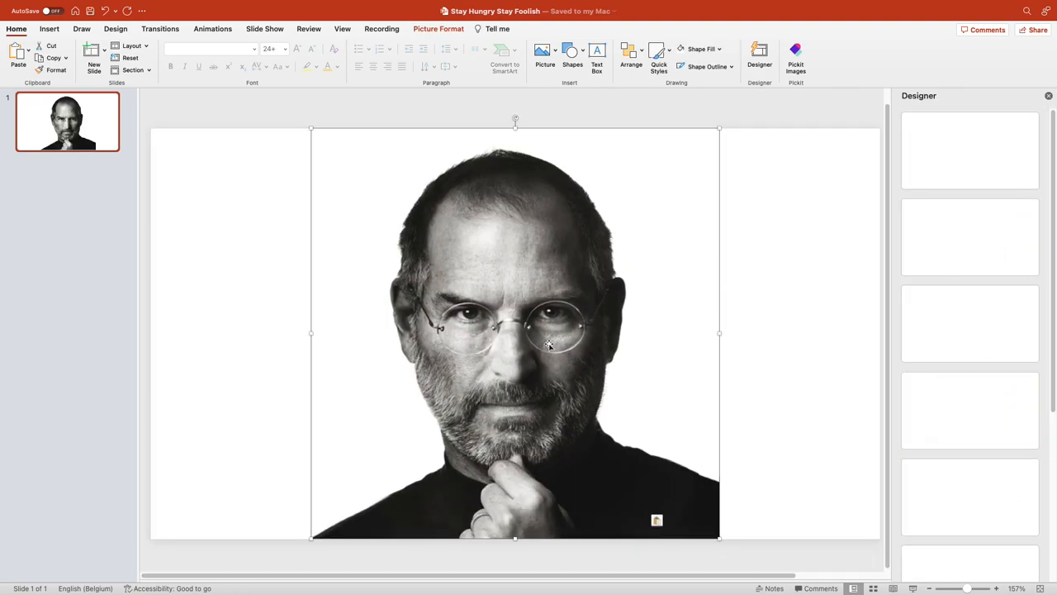
Fade the portrait with a washout correction, shift it right, and add a text box reading STAY.
{"action": "left_click", "coordinate": [836, 279]}
{"action": "type", "text": "STAY"}
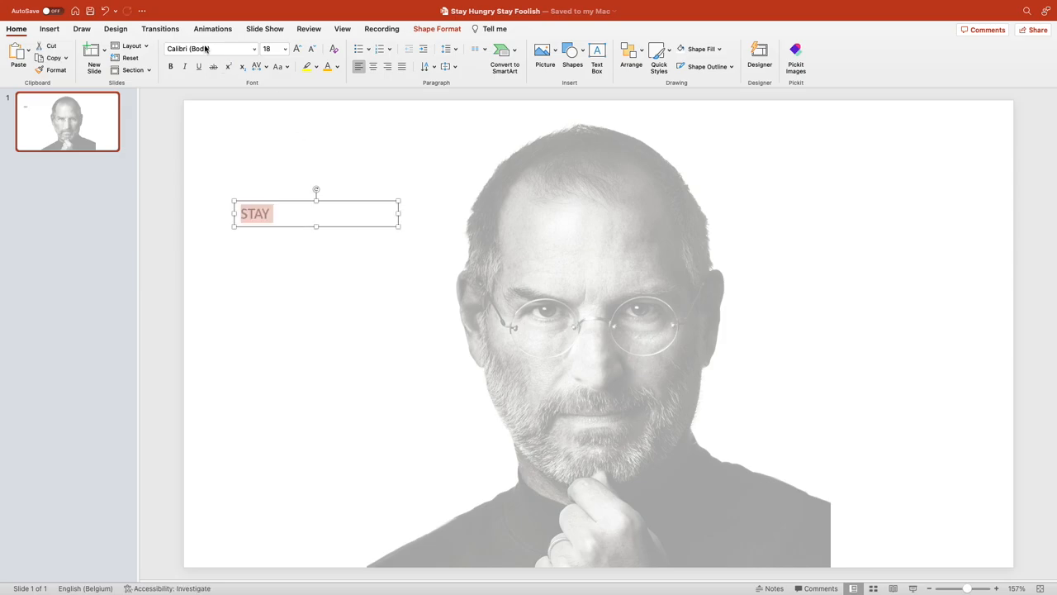
Restyle STAY in large Bebas Neue and stack copies reading STAY, HUNGRY, STAY, FOOL, ISH. down the right half.
{"action": "left_click", "coordinate": [211, 48]}
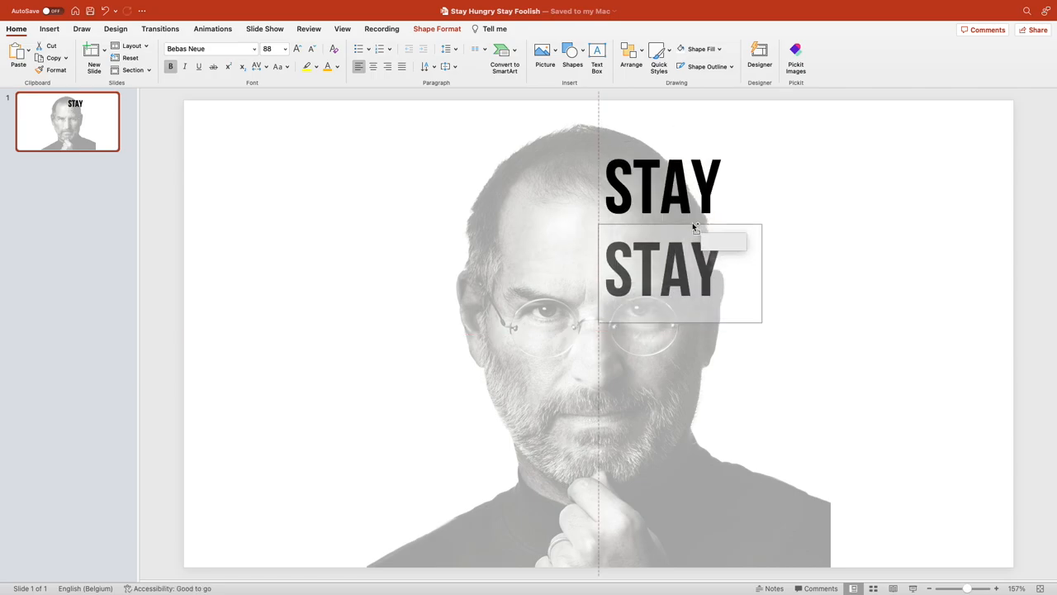
{"action": "left_click_drag", "start_coordinate": [681, 272], "coordinate": [681, 331]}
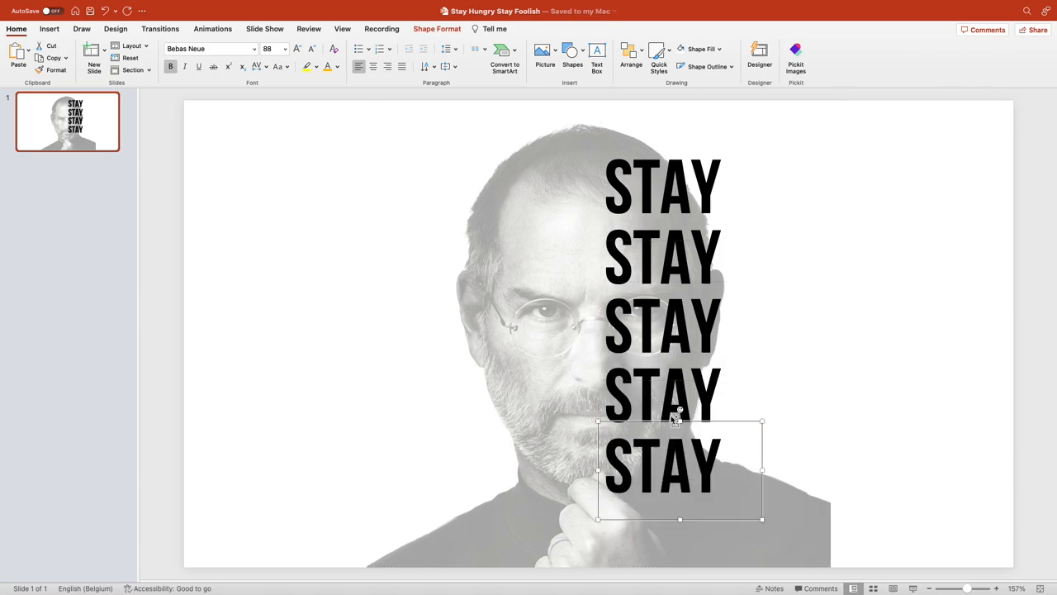
{"action": "left_click_drag", "start_coordinate": [681, 469], "coordinate": [681, 305]}
{"action": "type", "text": "FOOL"}
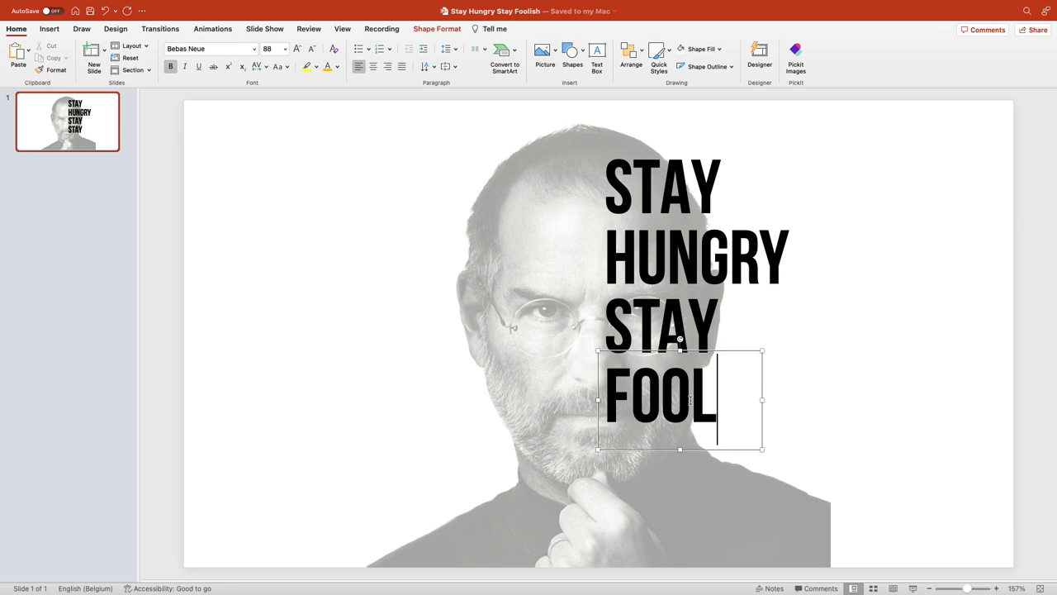
{"action": "left_click_drag", "start_coordinate": [661, 402], "coordinate": [661, 463]}
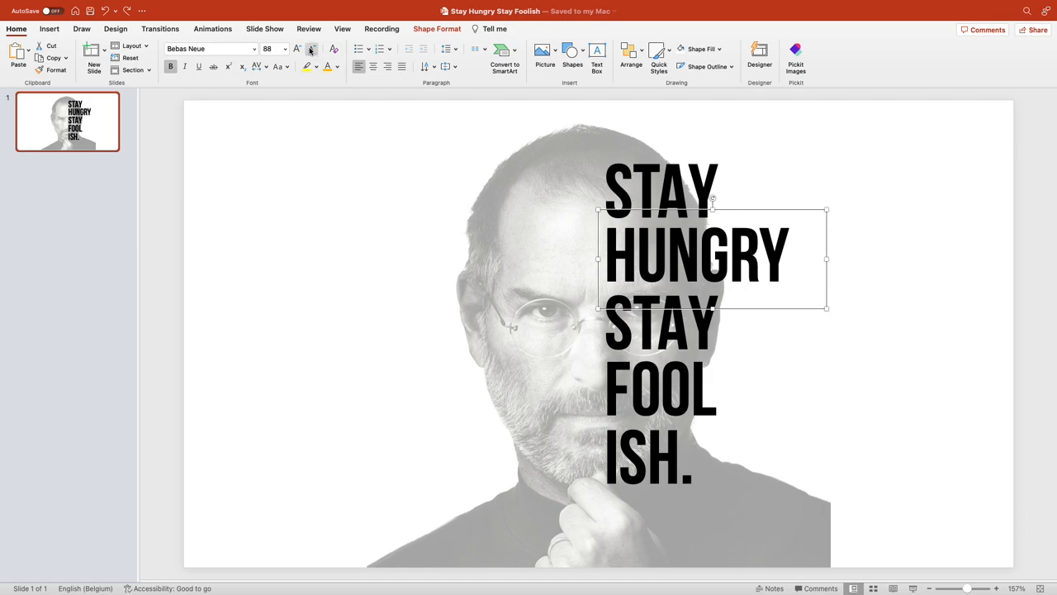
Shrink HUNGRY to size 54 and pull each line up so the five words butt together.
{"action": "left_click", "coordinate": [311, 49]}
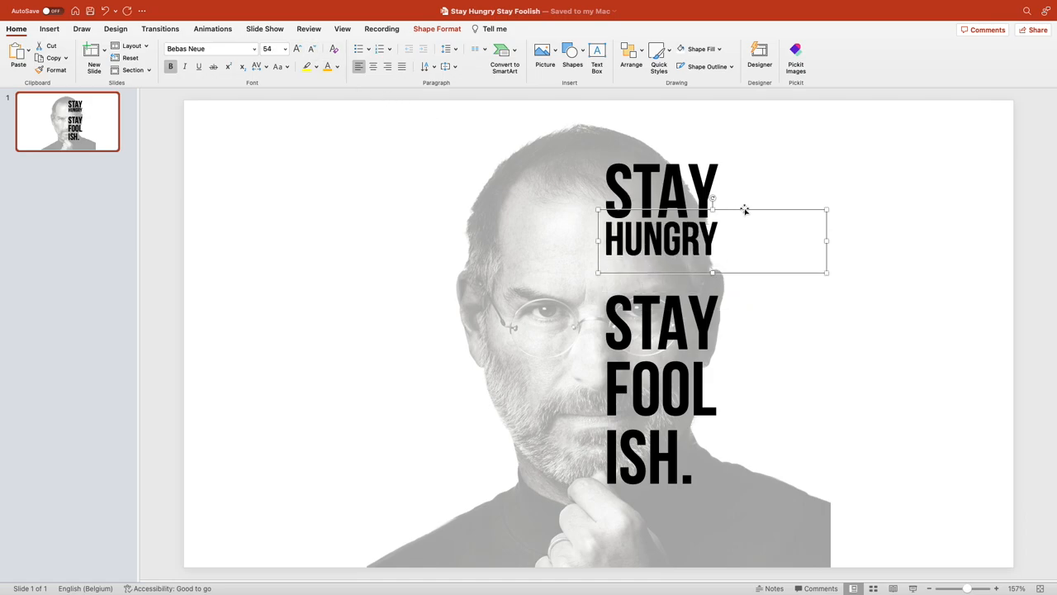
{"action": "left_click_drag", "start_coordinate": [713, 239], "coordinate": [735, 213]}
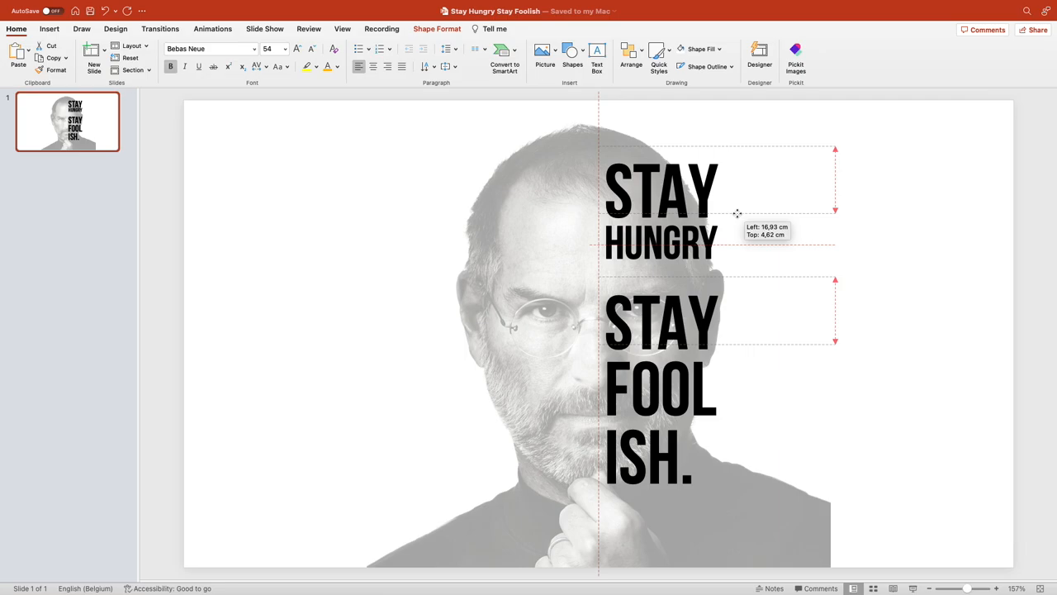
{"action": "left_click_drag", "start_coordinate": [735, 213], "coordinate": [690, 160]}
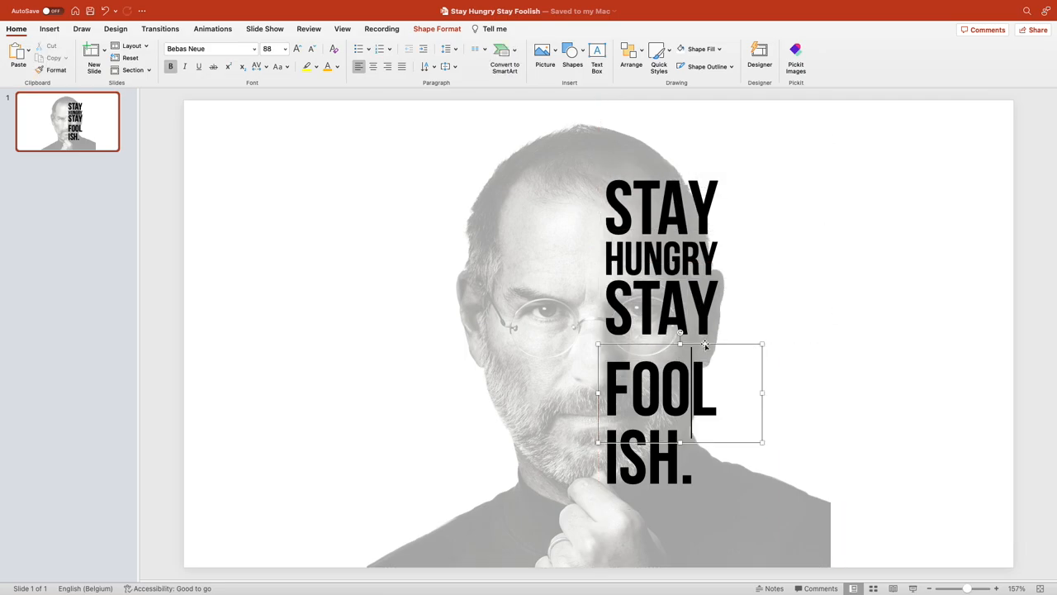
{"action": "left_click_drag", "start_coordinate": [680, 393], "coordinate": [680, 460]}
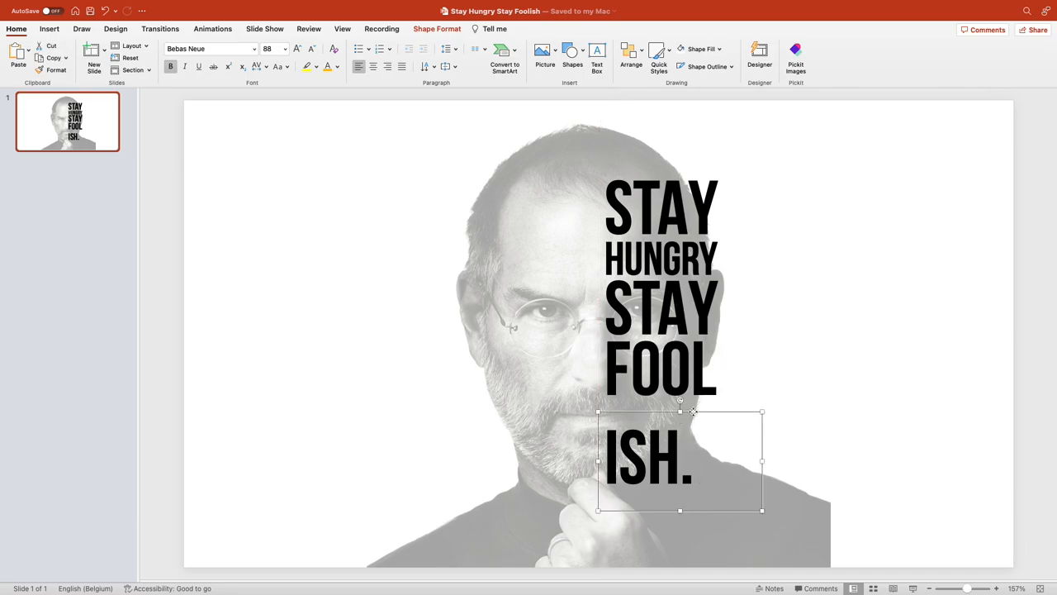
{"action": "left_click_drag", "start_coordinate": [681, 461], "coordinate": [681, 372]}
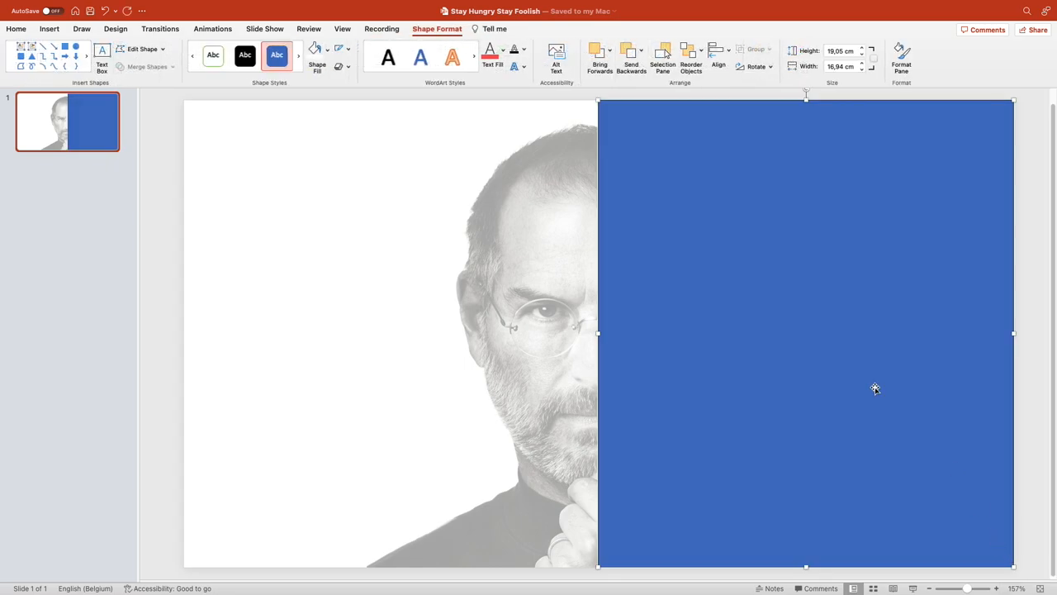
Recolor the right-half rectangle, bring the text lines in front, and merge them into a cut-out panel.
{"action": "left_click", "coordinate": [317, 49]}
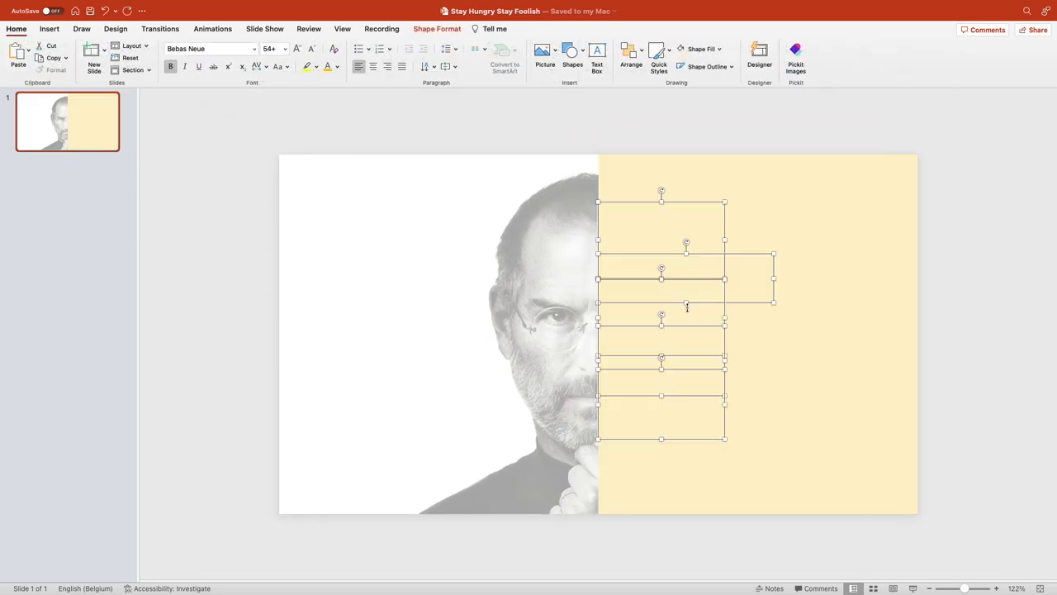
{"action": "right_click", "coordinate": [687, 307]}
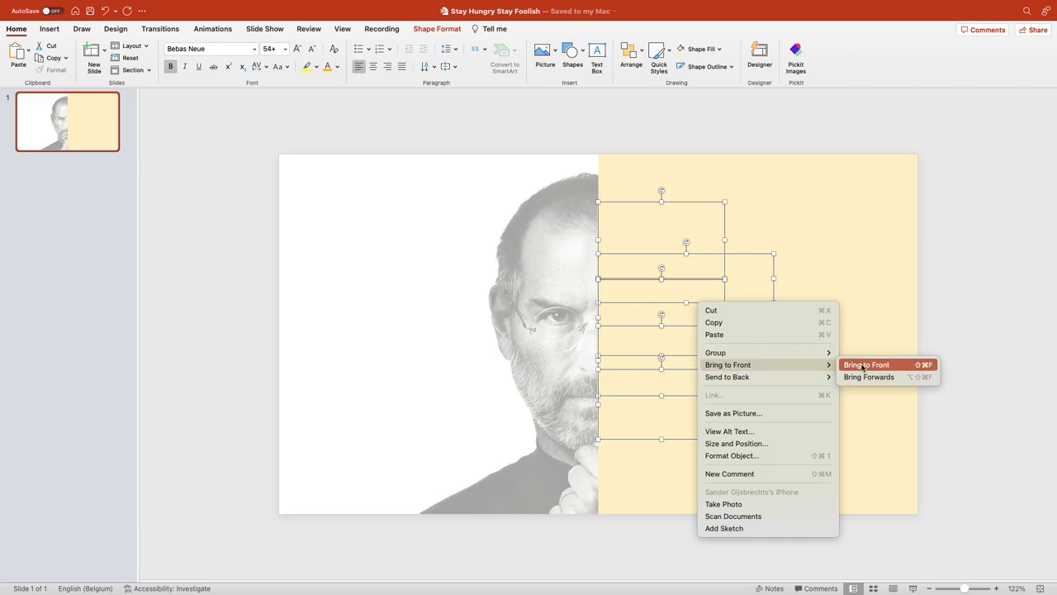
{"action": "left_click", "coordinate": [865, 365]}
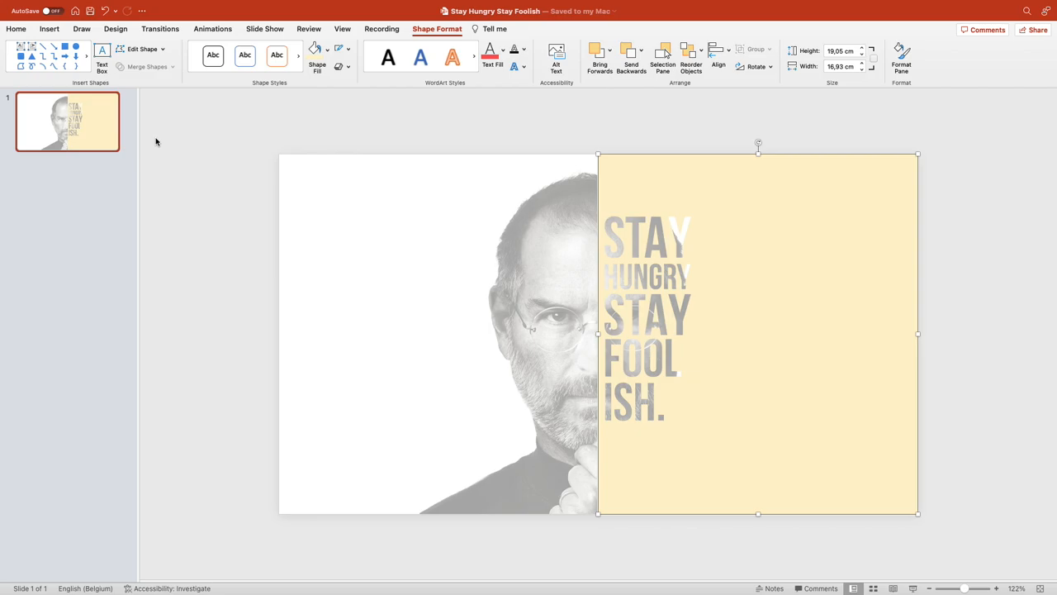
{"action": "left_click", "coordinate": [16, 29]}
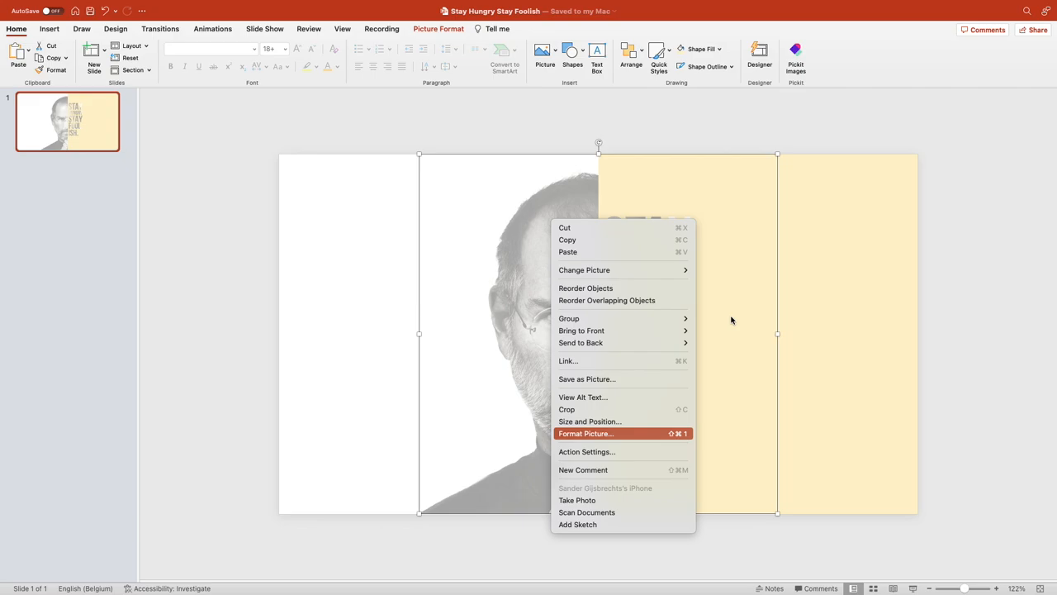
{"action": "left_click", "coordinate": [585, 433]}
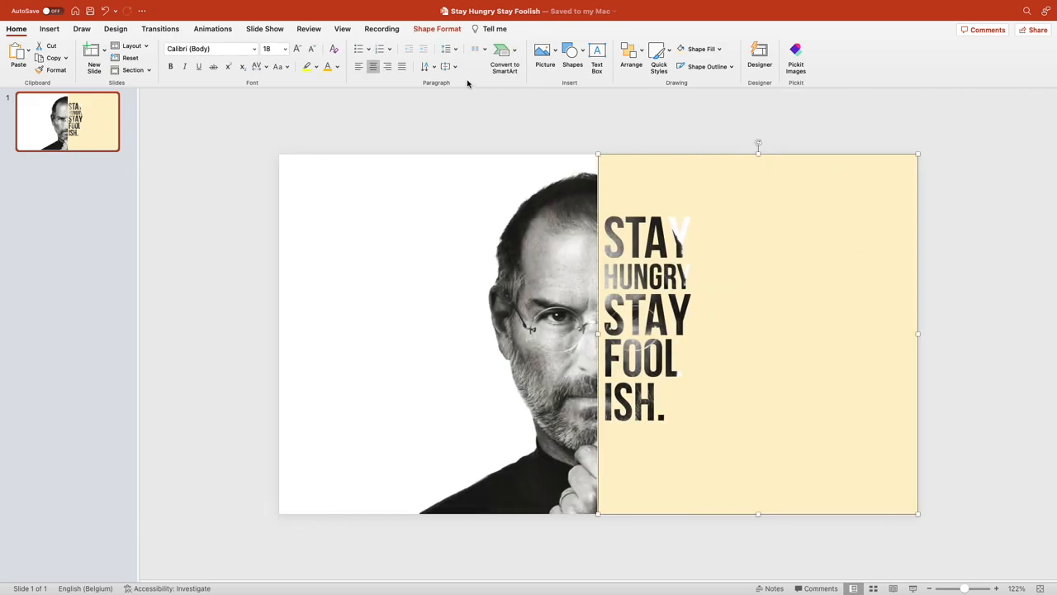
Fill the lettered panel with white and resize it to cover the right half.
{"action": "left_click", "coordinate": [327, 50]}
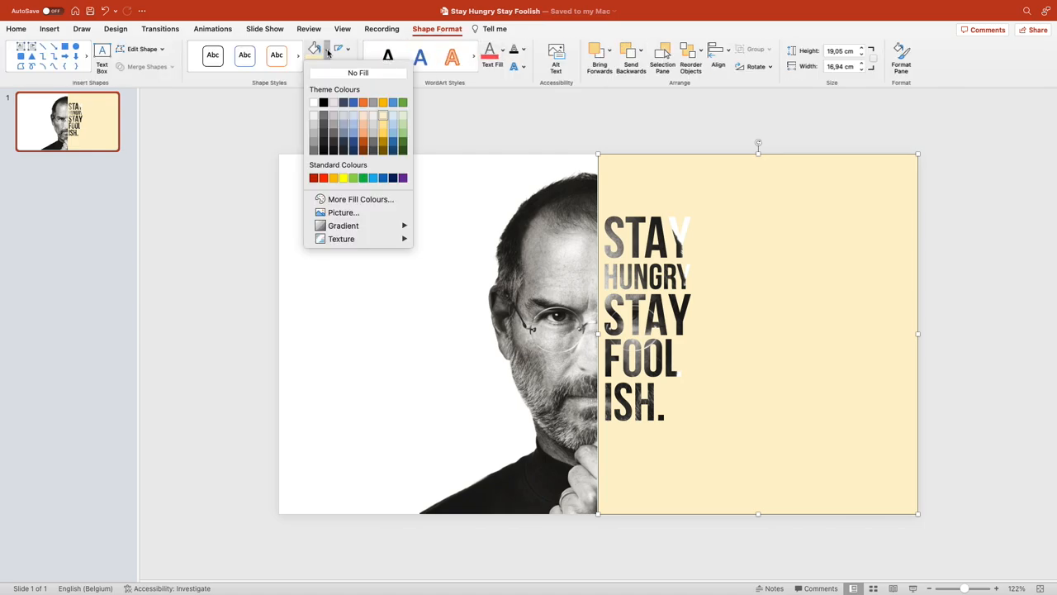
{"action": "left_click", "coordinate": [357, 73]}
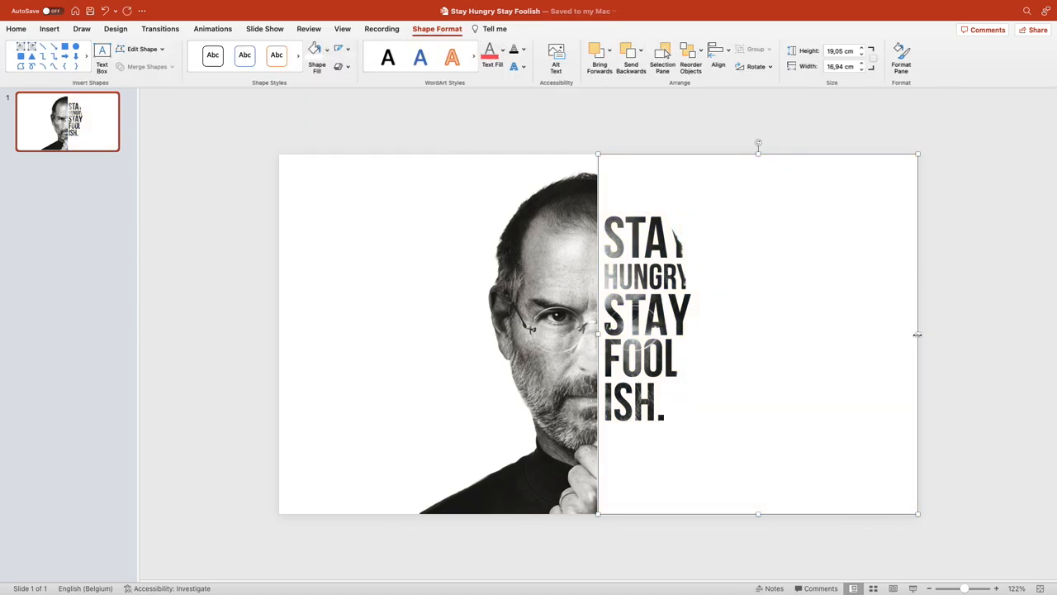
{"action": "left_click_drag", "start_coordinate": [919, 153], "coordinate": [896, 162]}
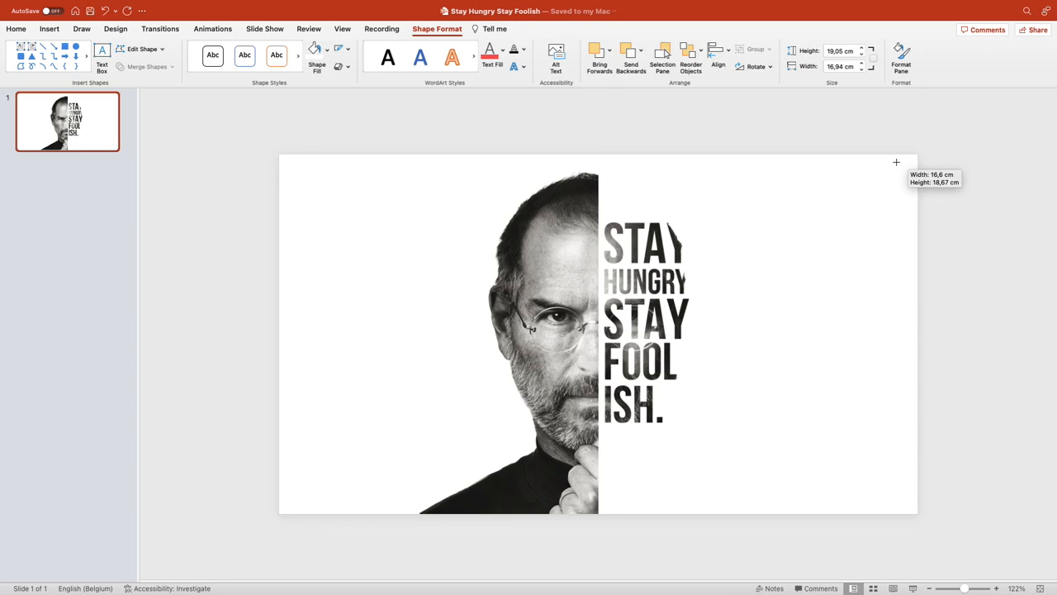
{"action": "left_click_drag", "start_coordinate": [895, 161], "coordinate": [779, 288]}
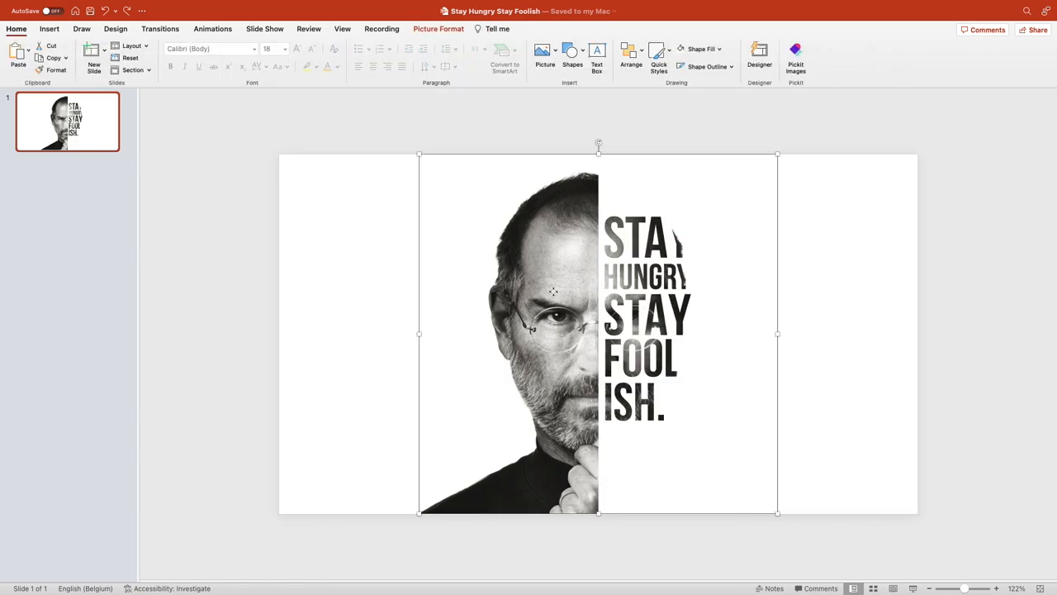
Shift the portrait left behind the white panel so it fills the left half and shows through the letters.
{"action": "left_click_drag", "start_coordinate": [553, 291], "coordinate": [529, 299]}
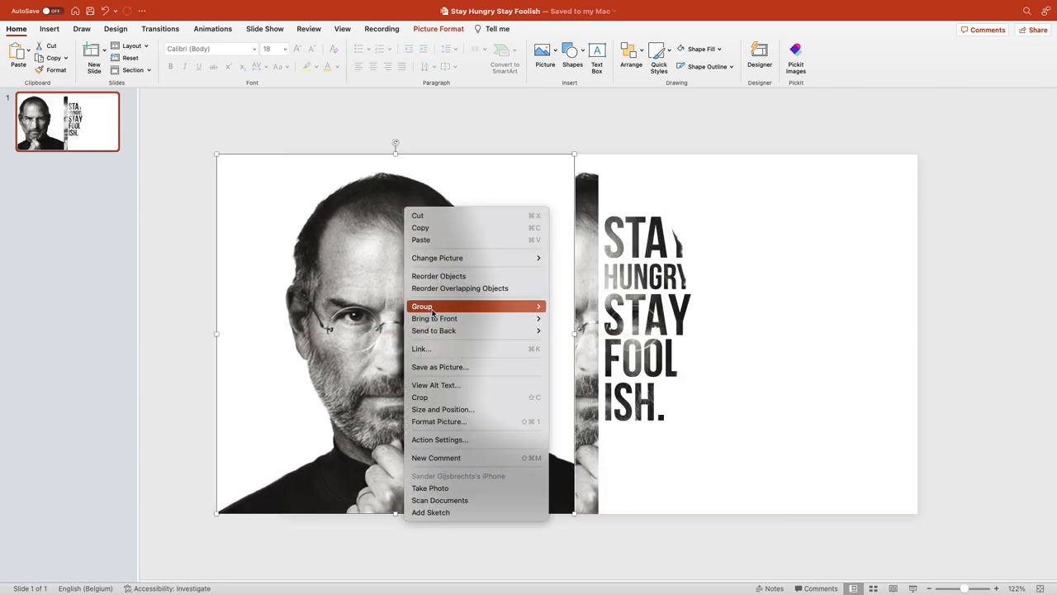
{"action": "left_click", "coordinate": [419, 397]}
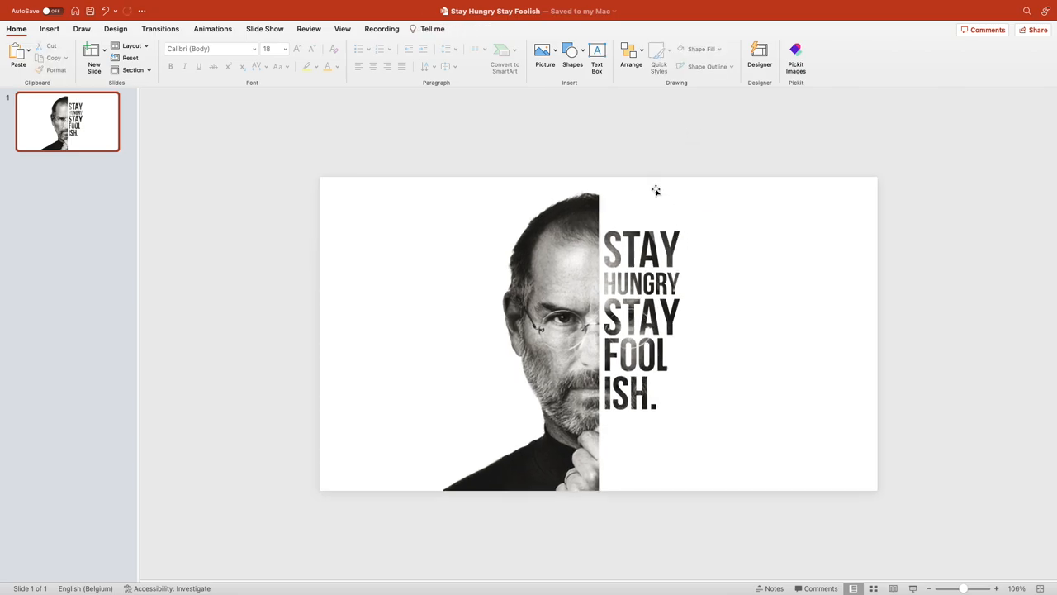
Set the portrait's brightness to −35% and give it 3 pt soft edges.
{"action": "left_click", "coordinate": [656, 239]}
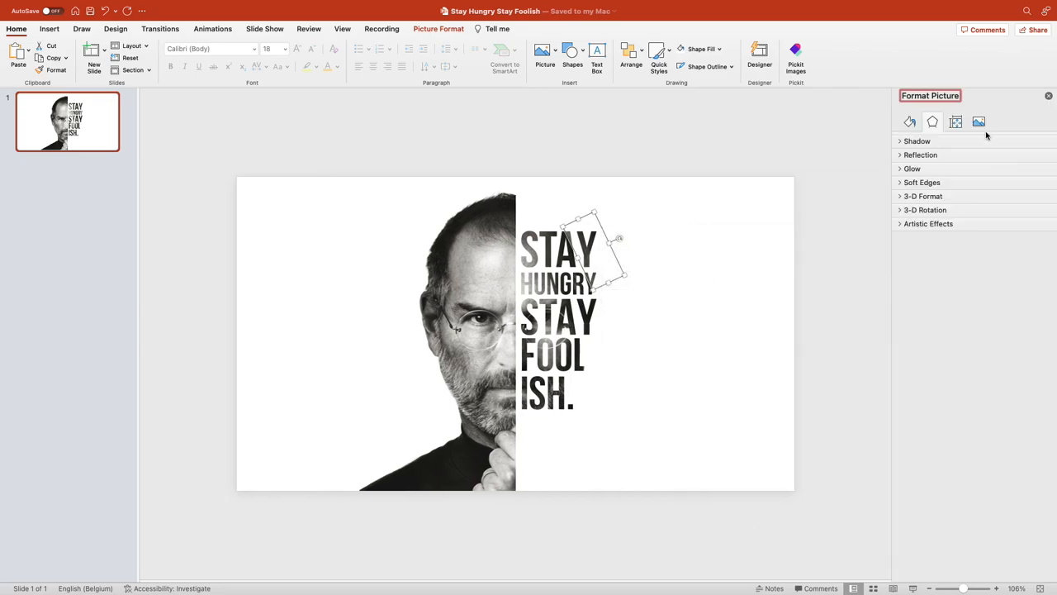
{"action": "left_click", "coordinate": [978, 123]}
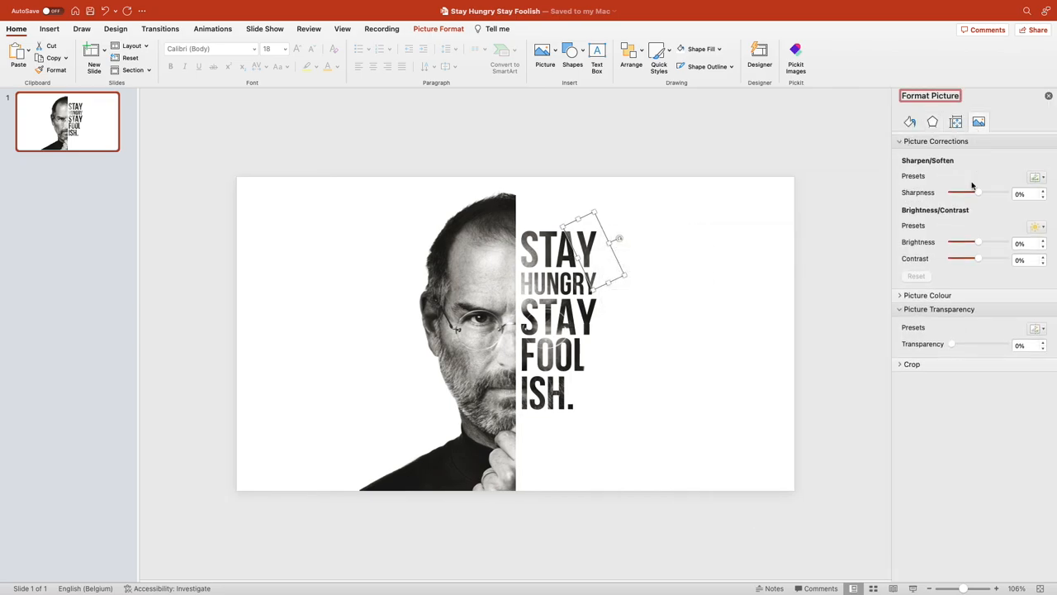
{"action": "left_click_drag", "start_coordinate": [978, 241], "coordinate": [956, 242]}
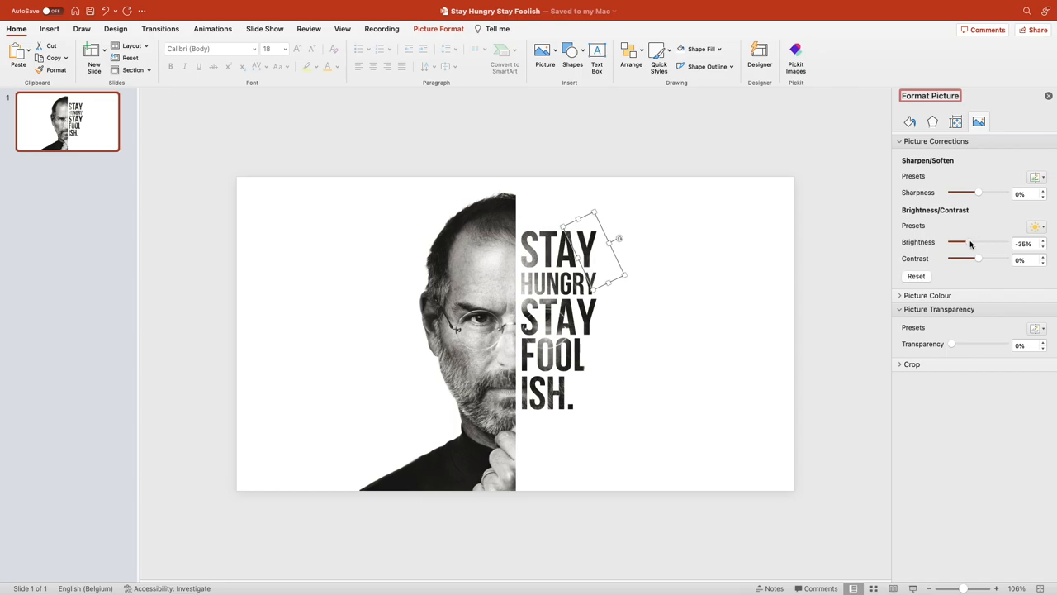
{"action": "left_click", "coordinate": [931, 122]}
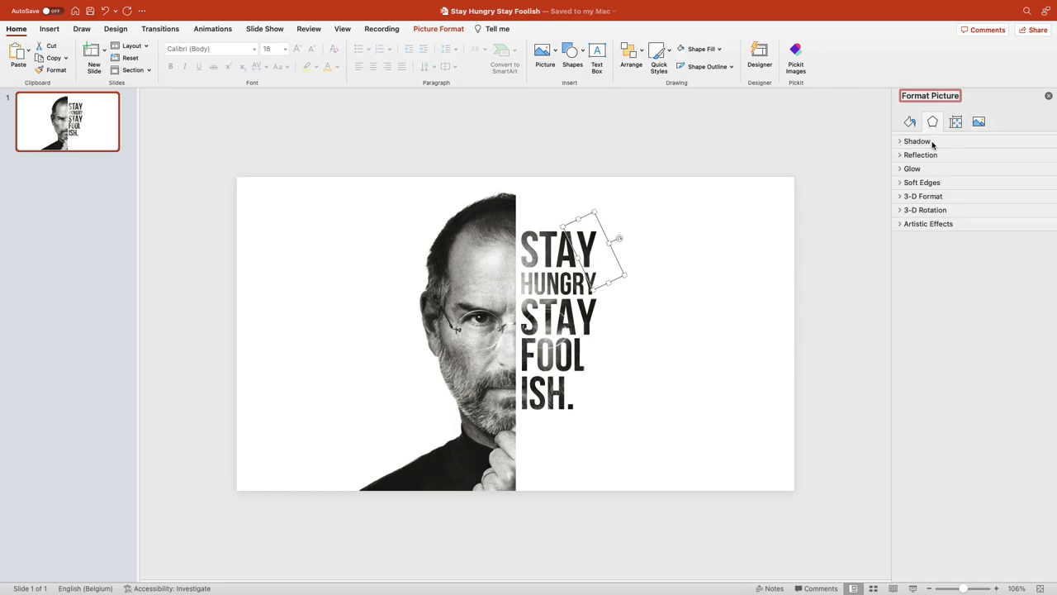
{"action": "left_click", "coordinate": [922, 182]}
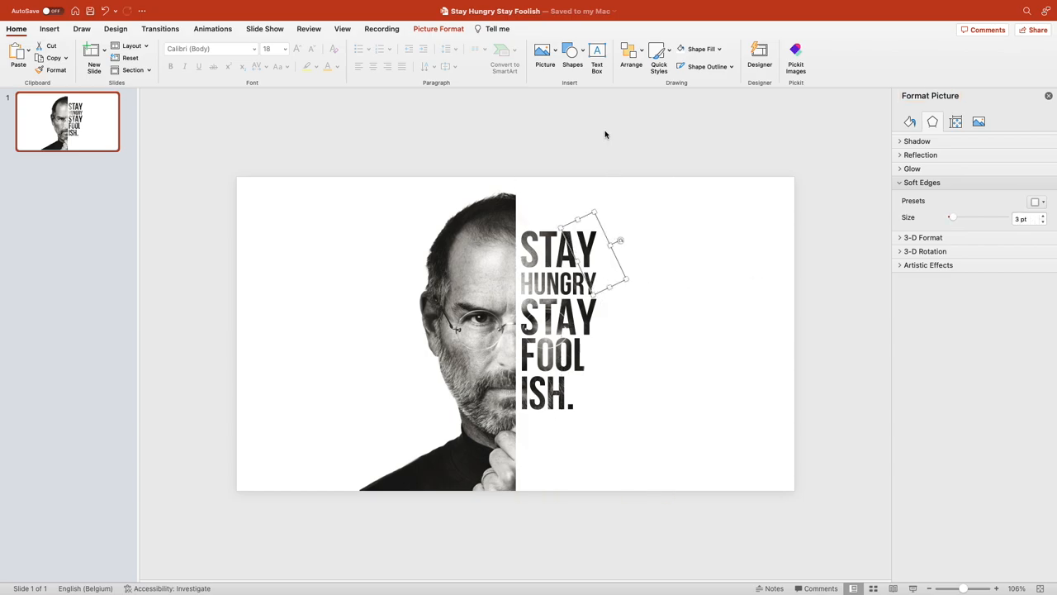
Give the white lettered panel an outer drop-shadow preset via Format Shape.
{"action": "right_click", "coordinate": [578, 330]}
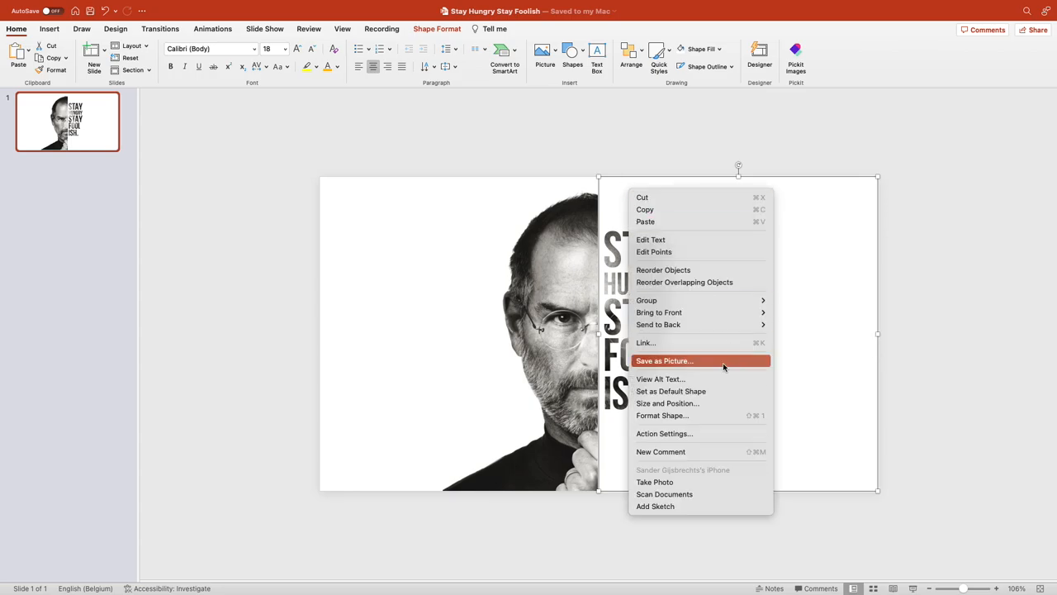
{"action": "left_click", "coordinate": [661, 415]}
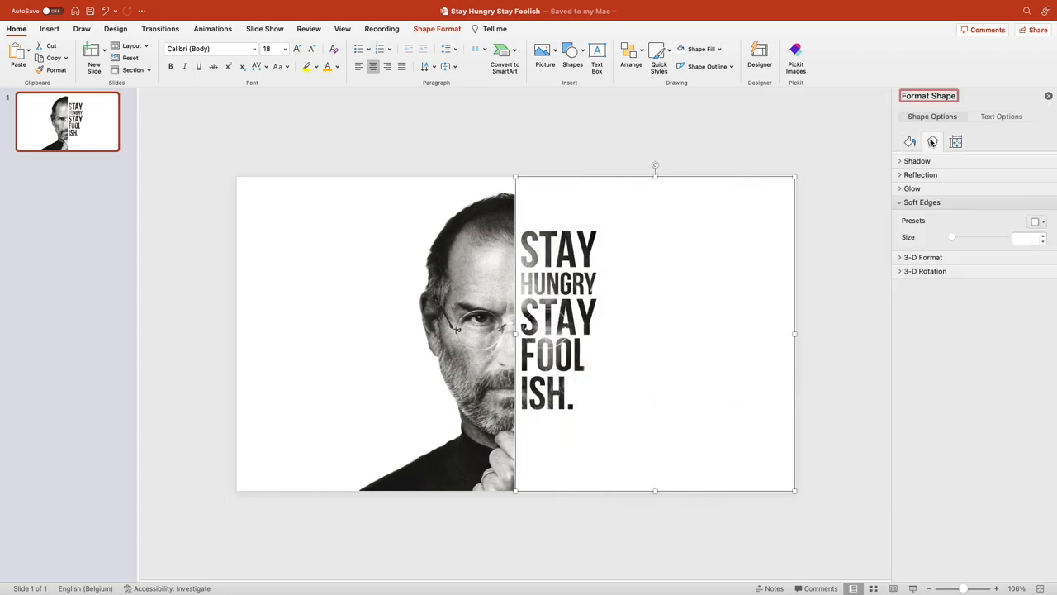
{"action": "left_click", "coordinate": [917, 160]}
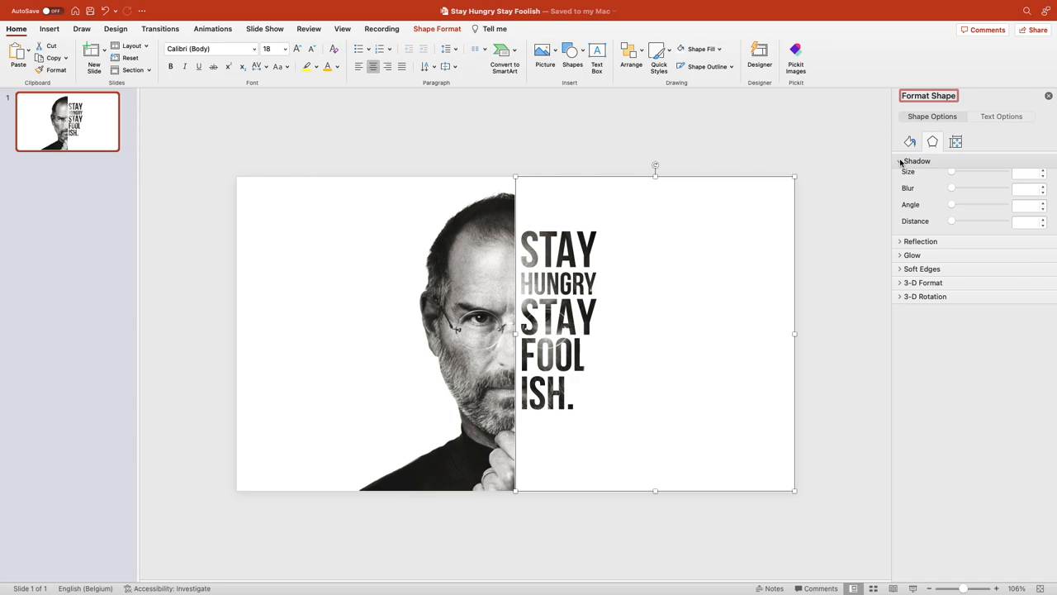
{"action": "left_click", "coordinate": [902, 162]}
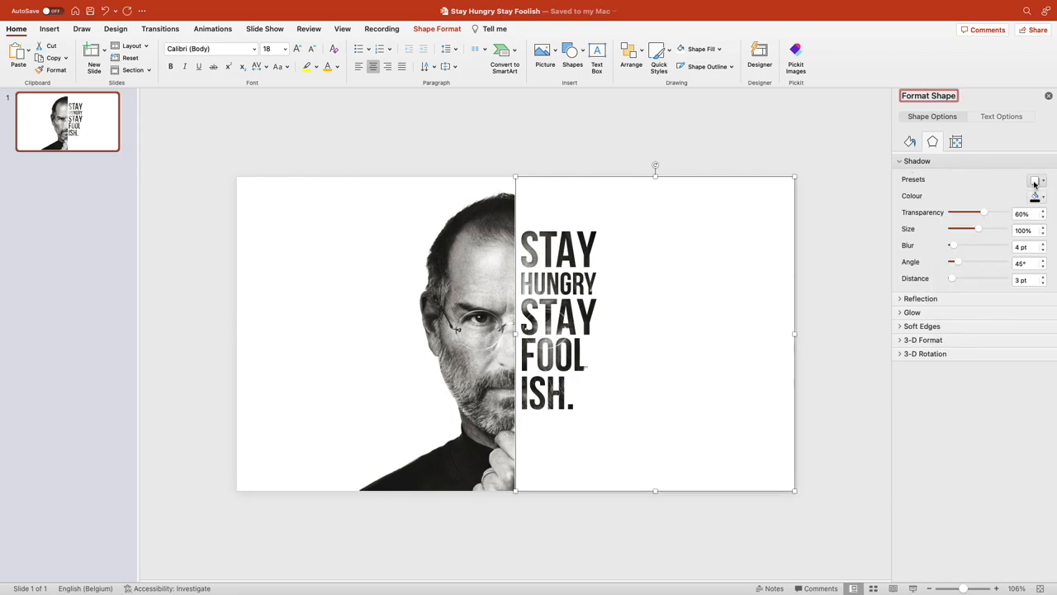